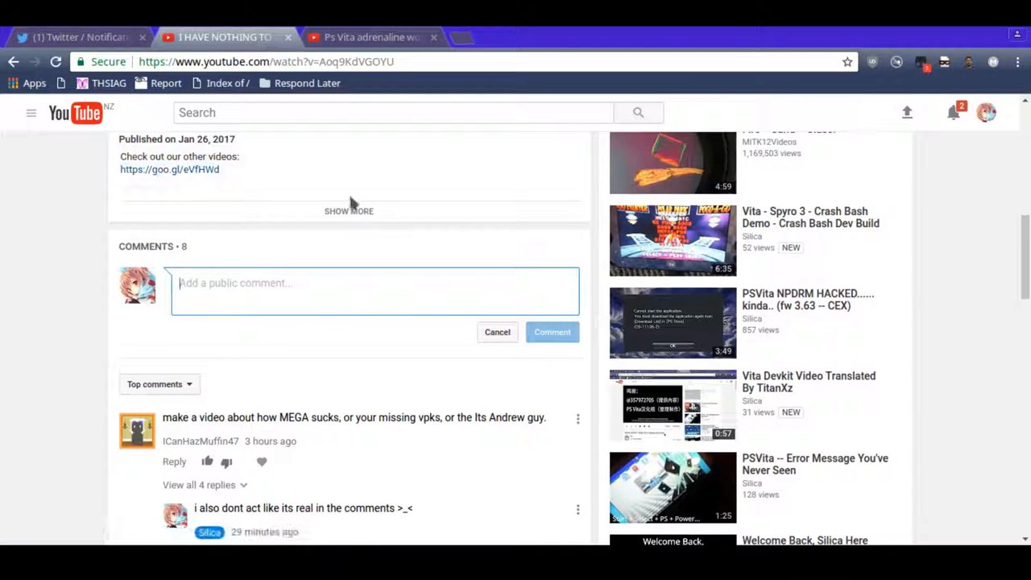
{"action": "mouse_move", "coordinate": [473, 431]}
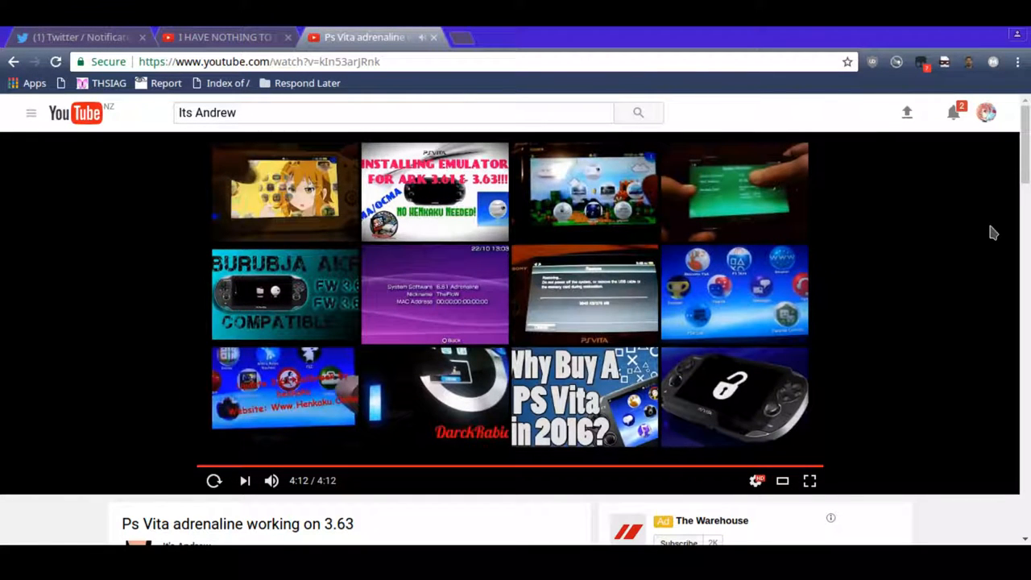
Scroll down through the video's comments to the 'WOAH THIS IS BIG PROGRESS IF TRUE' comment
{"action": "scroll", "scroll_direction": "down", "scroll_amount": 3}
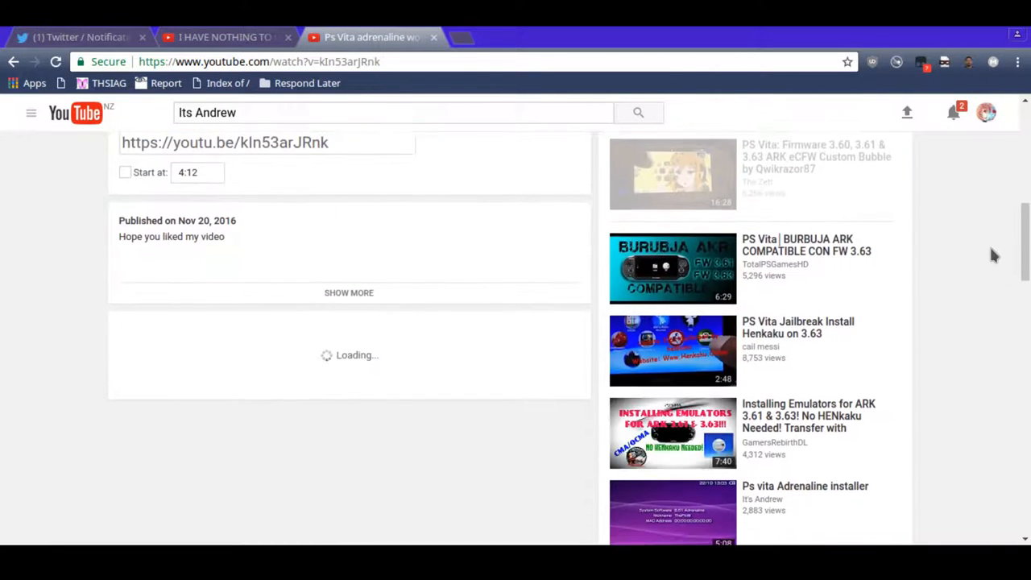
{"action": "scroll", "scroll_direction": "down", "scroll_amount": 3}
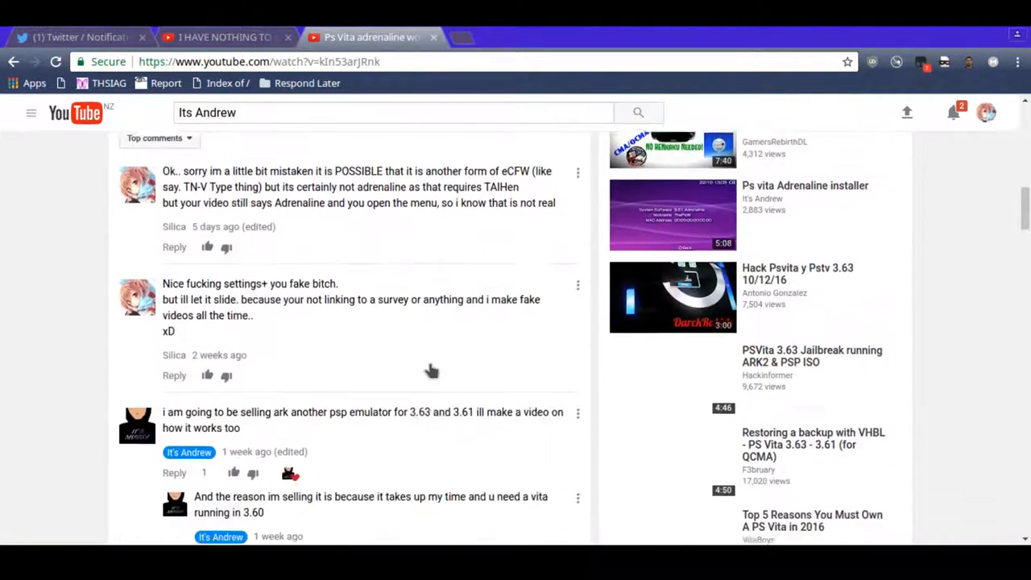
{"action": "scroll", "scroll_direction": "down", "scroll_amount": 3}
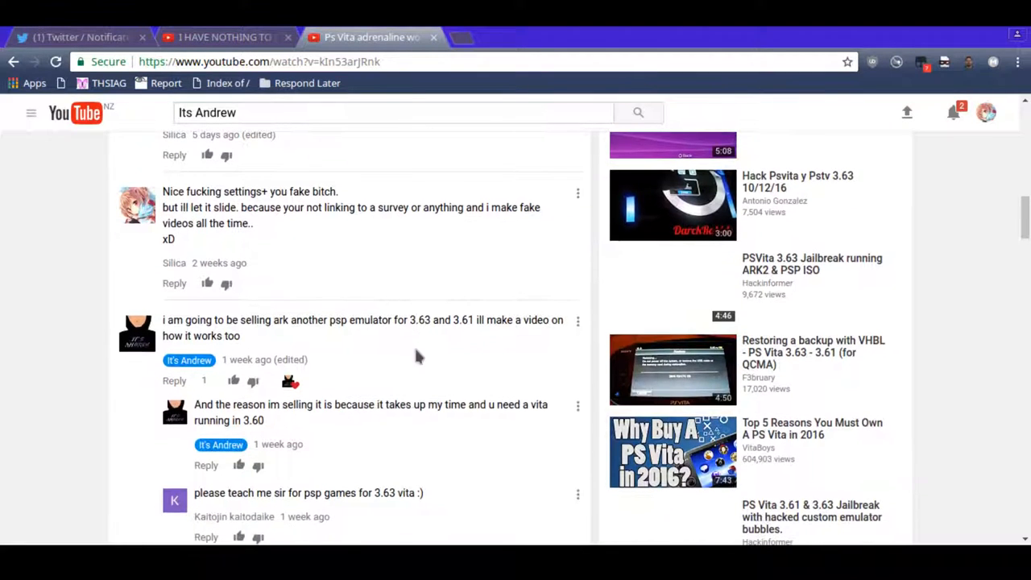
{"action": "scroll", "scroll_direction": "down", "scroll_amount": 3}
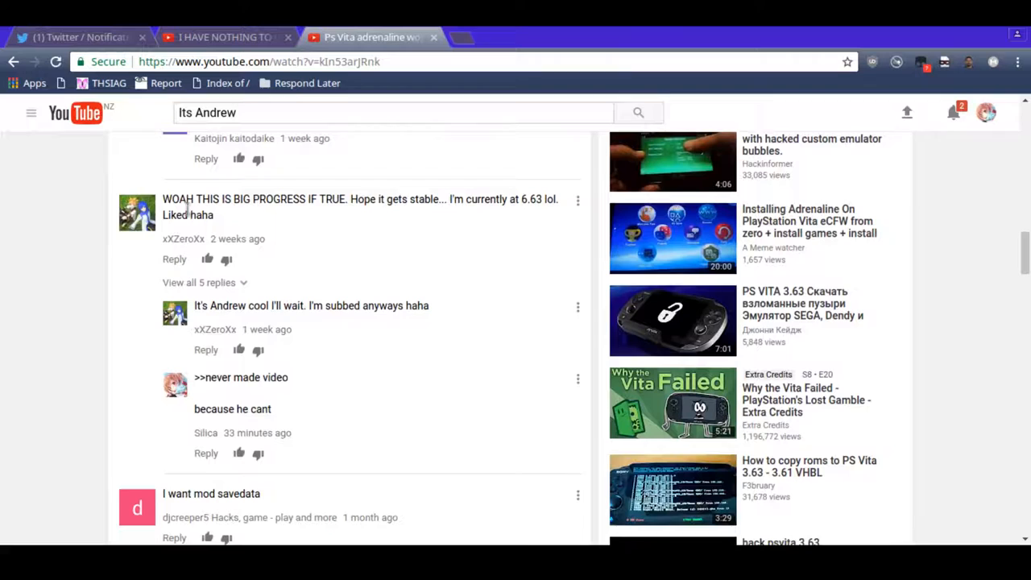
{"action": "mouse_move", "coordinate": [336, 190]}
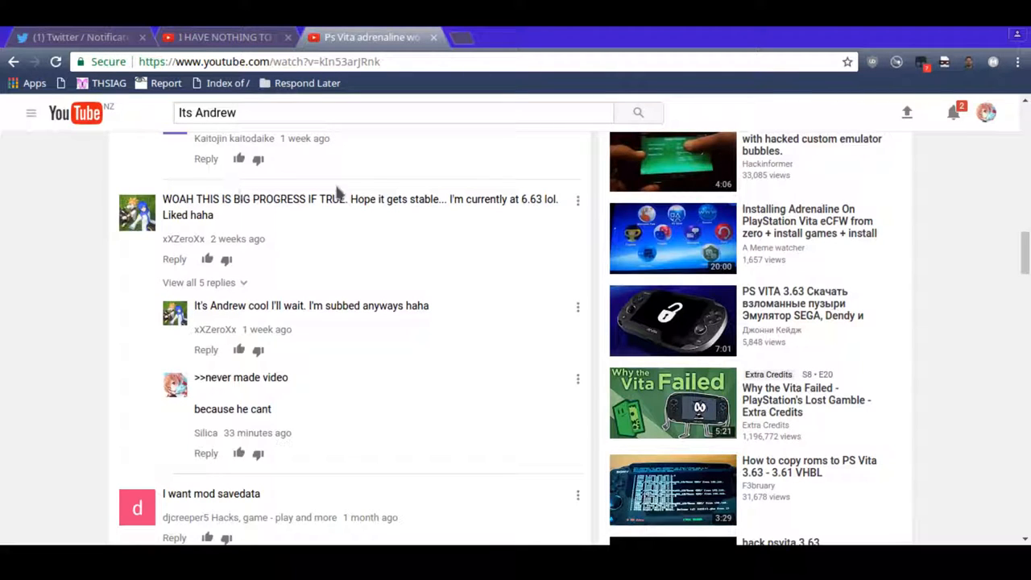
{"action": "mouse_move", "coordinate": [493, 200]}
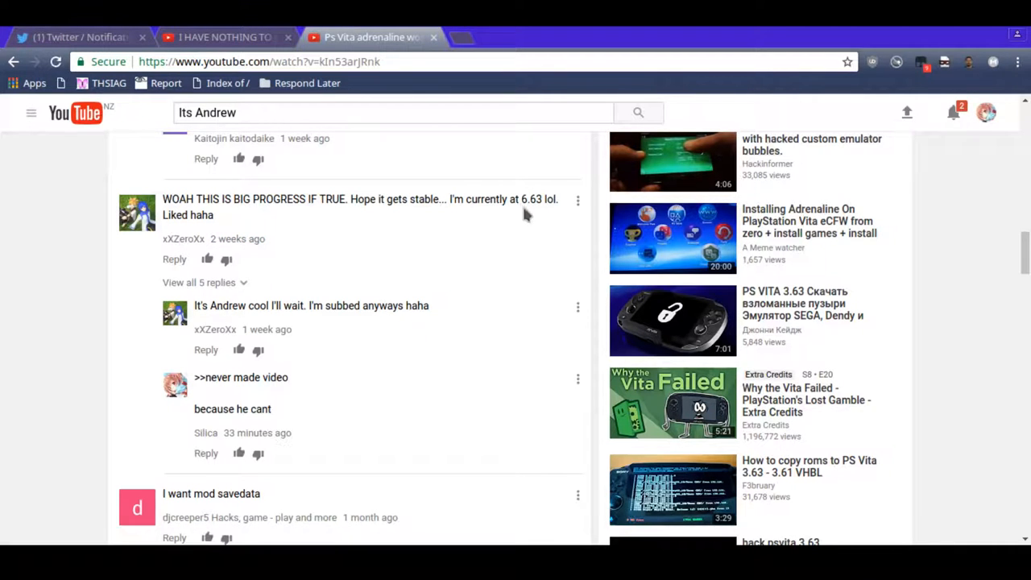
{"action": "mouse_move", "coordinate": [229, 294]}
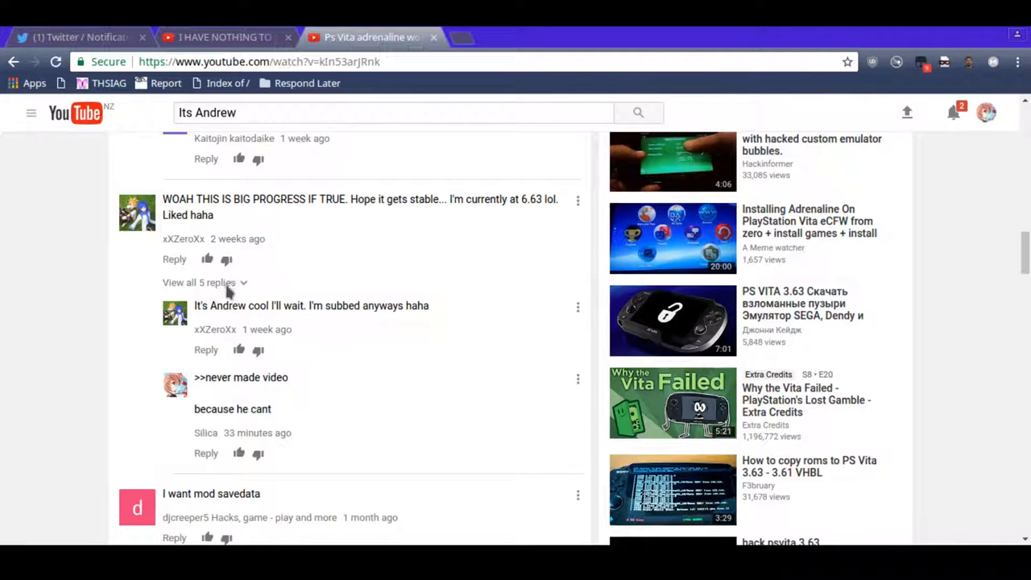
Expand all 5 replies under the big-progress comment and read through them
{"action": "left_click", "coordinate": [200, 282]}
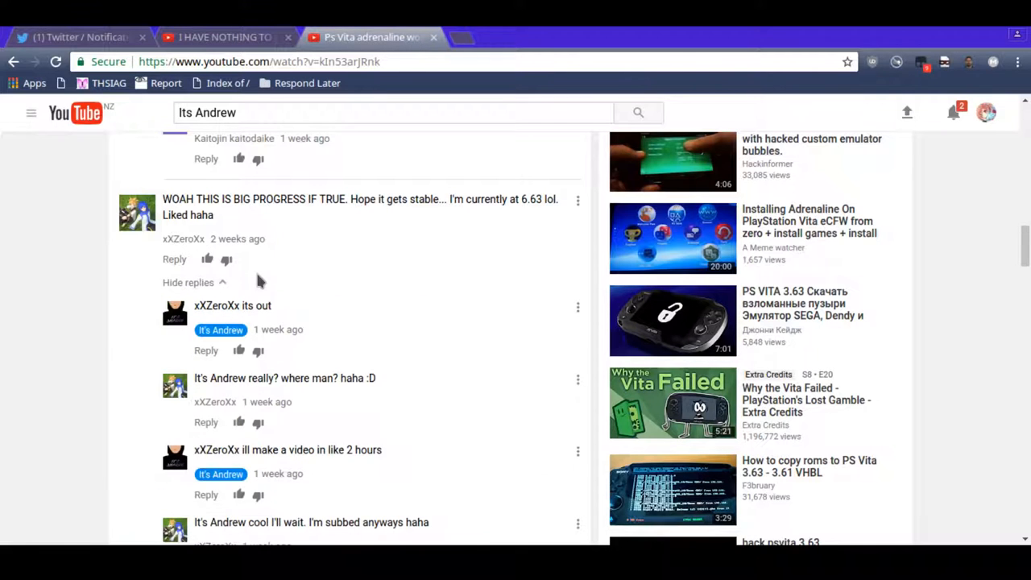
{"action": "scroll", "scroll_direction": "down", "scroll_amount": 3}
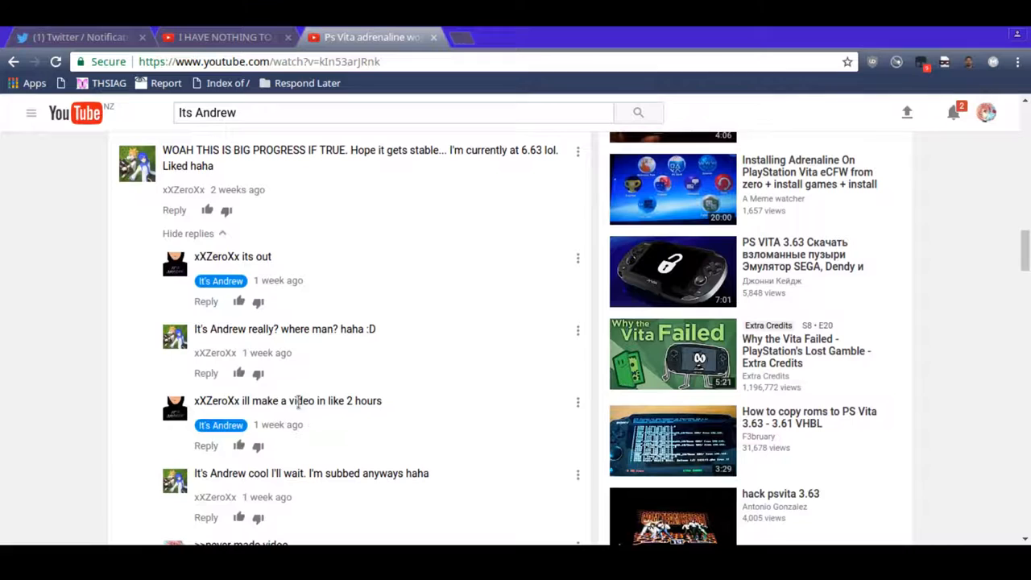
{"action": "mouse_move", "coordinate": [459, 438]}
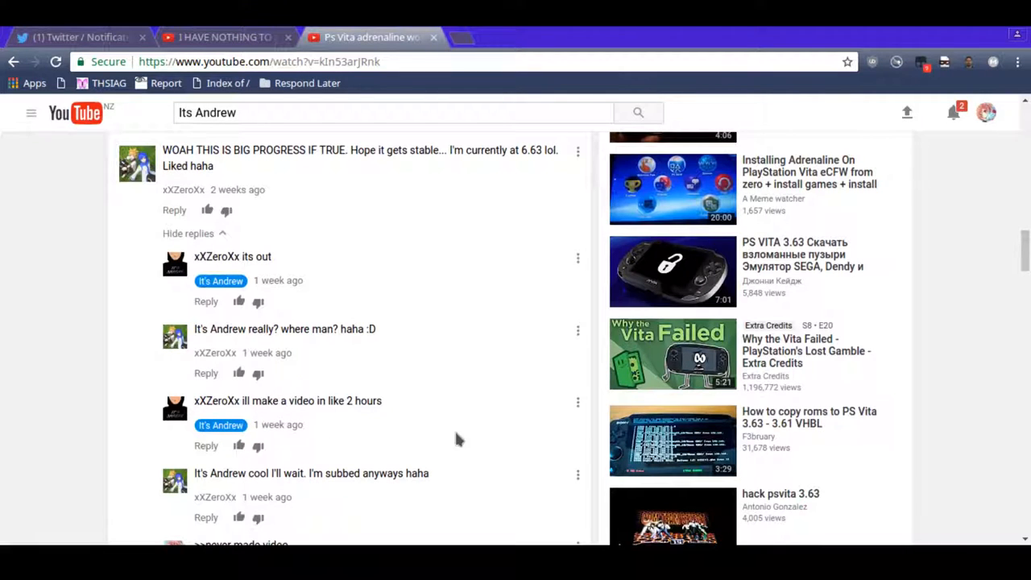
{"action": "mouse_move", "coordinate": [330, 467]}
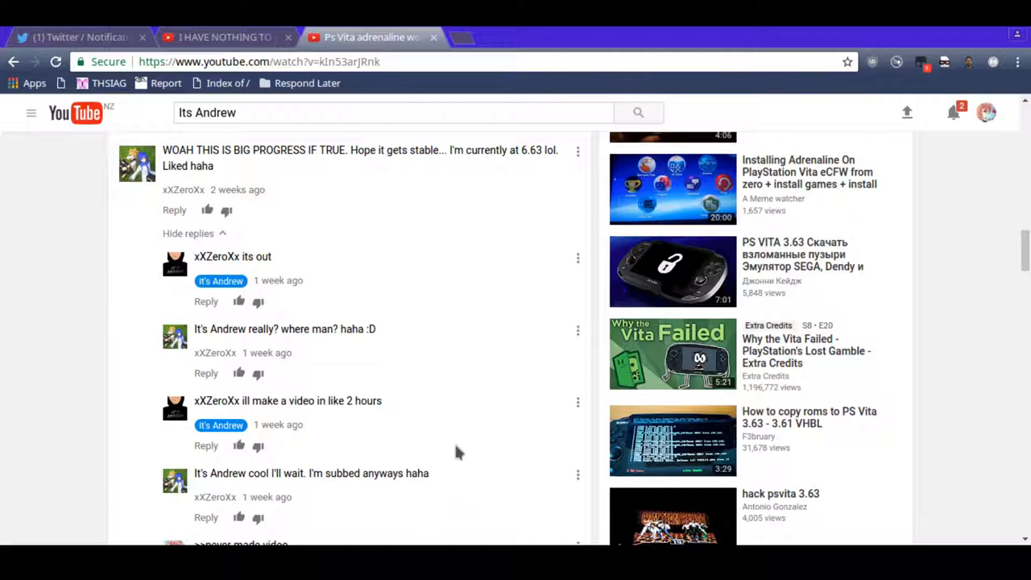
{"action": "scroll", "scroll_direction": "down", "scroll_amount": 3}
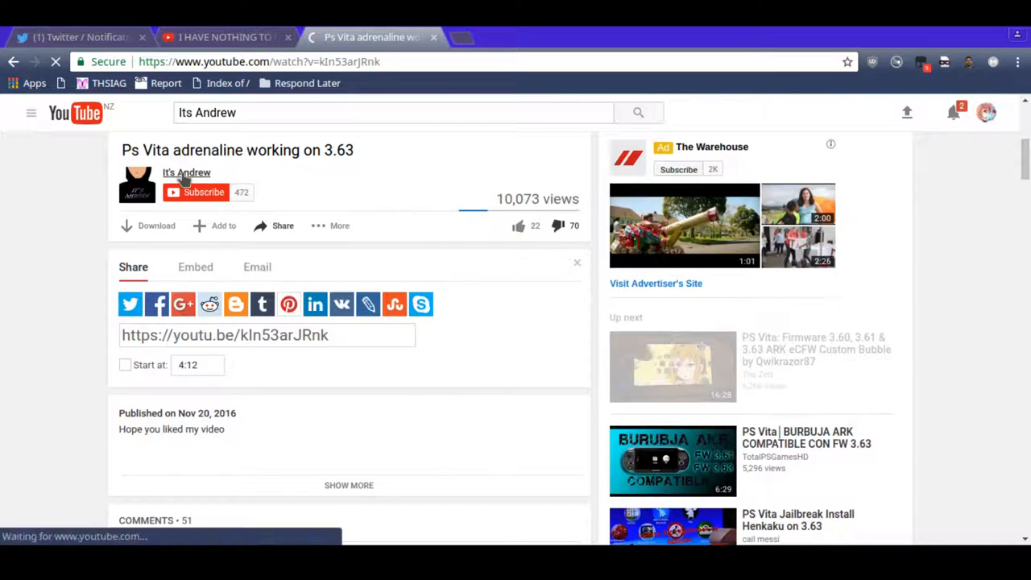
{"action": "mouse_move", "coordinate": [187, 173]}
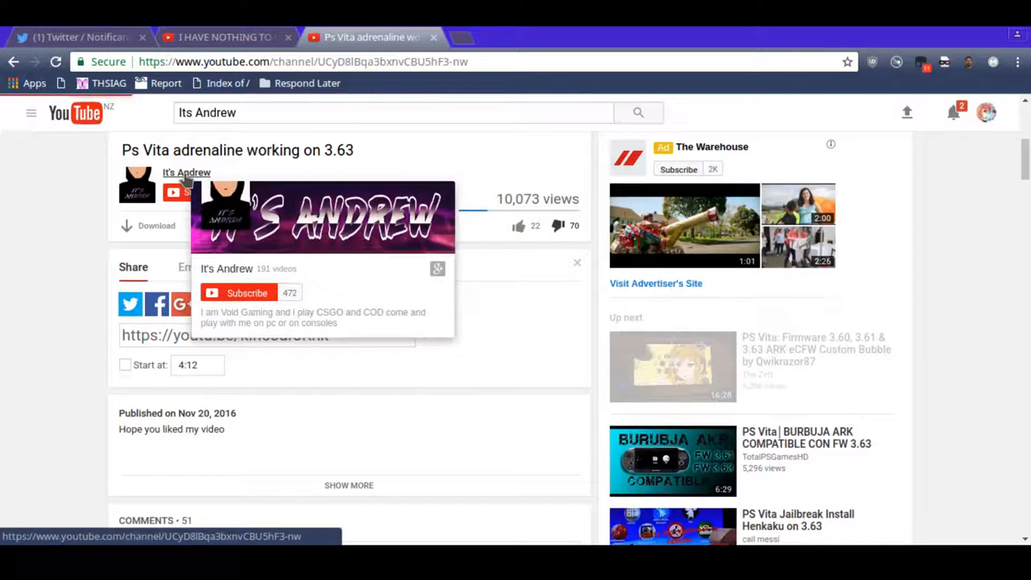
Go to the It's Andrew channel and browse its full Videos list
{"action": "left_click", "coordinate": [187, 173]}
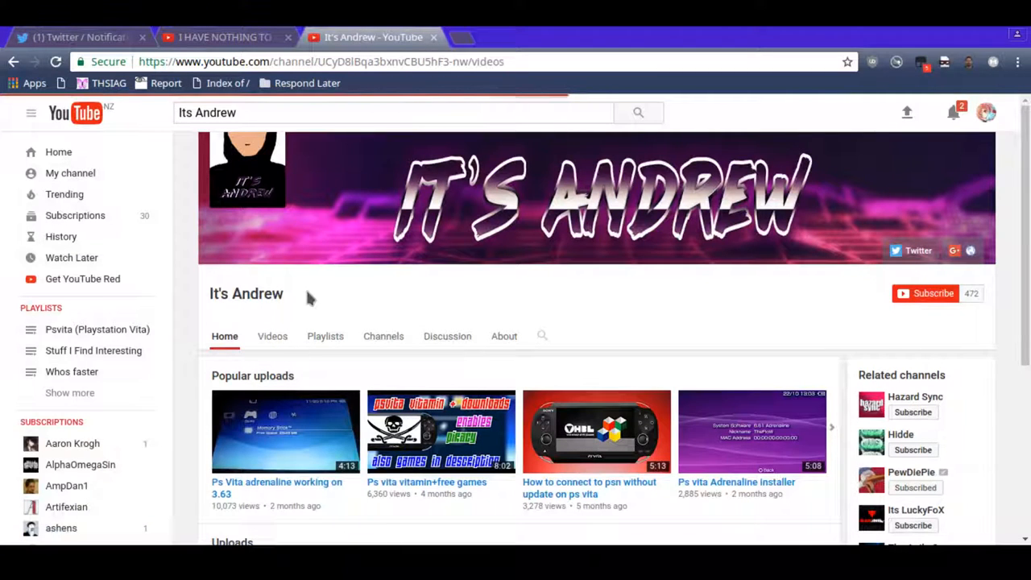
{"action": "left_click", "coordinate": [272, 337]}
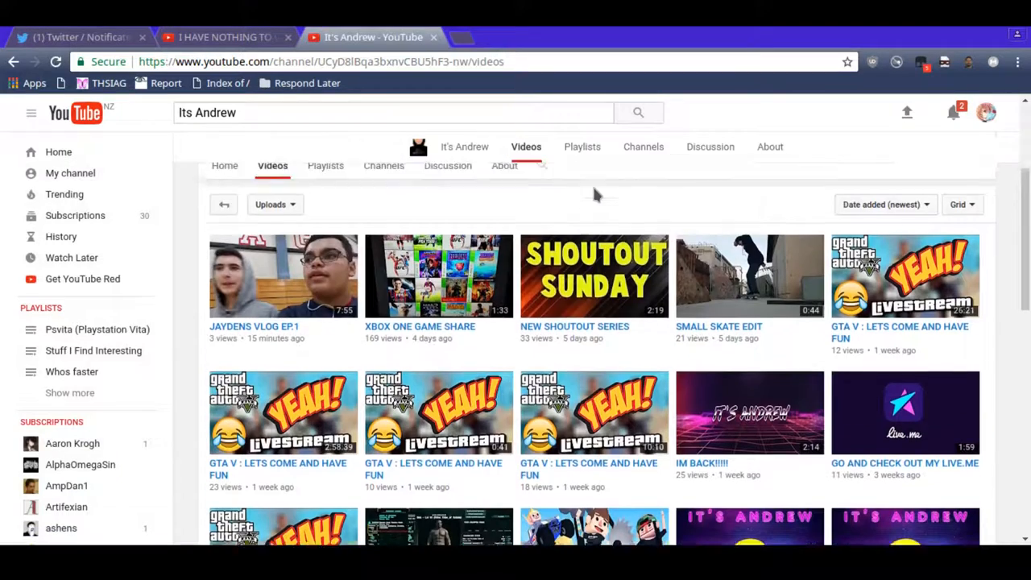
{"action": "scroll", "scroll_direction": "down", "scroll_amount": 3}
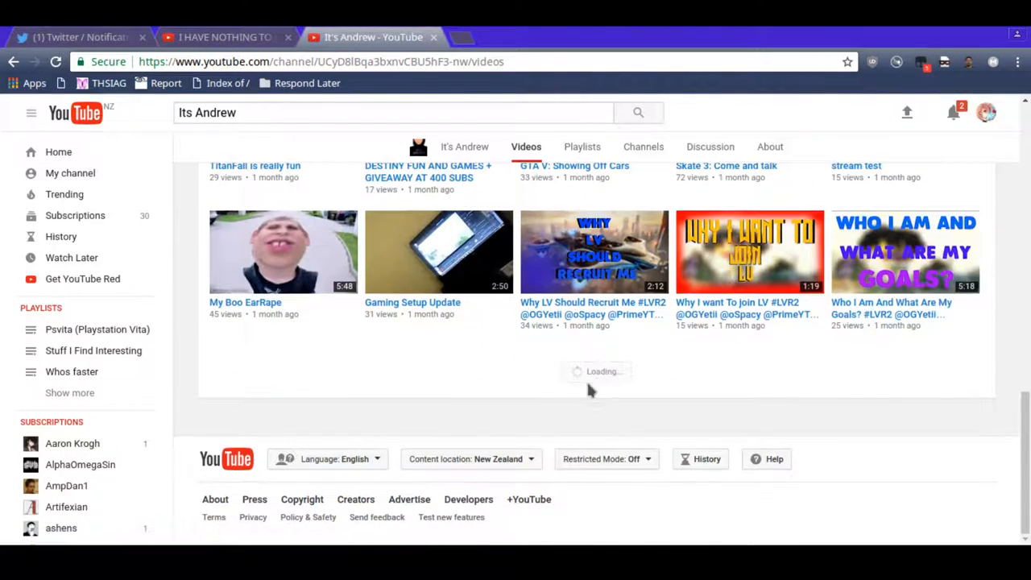
{"action": "scroll", "scroll_direction": "down", "scroll_amount": 3}
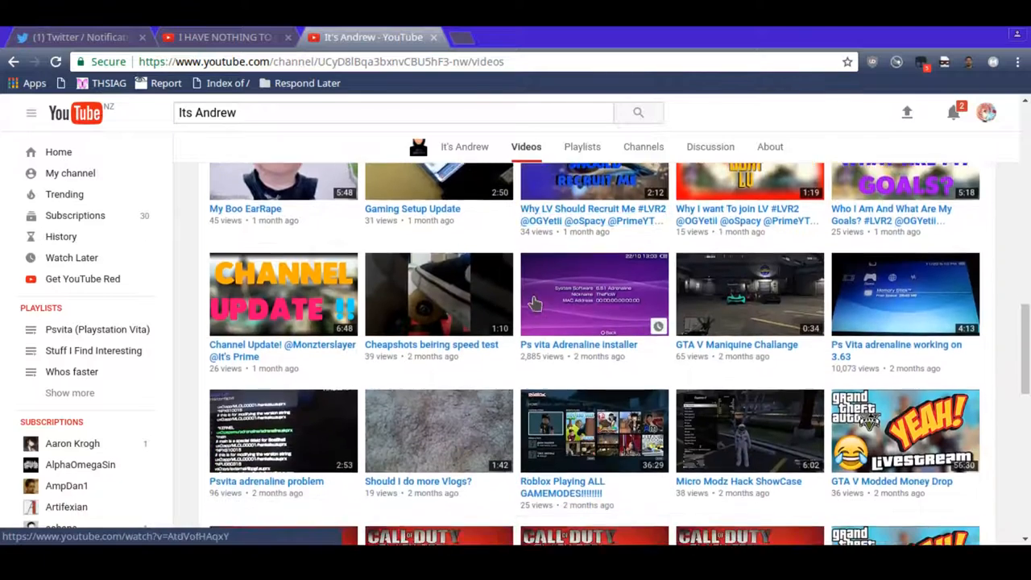
{"action": "scroll", "scroll_direction": "down", "scroll_amount": 3}
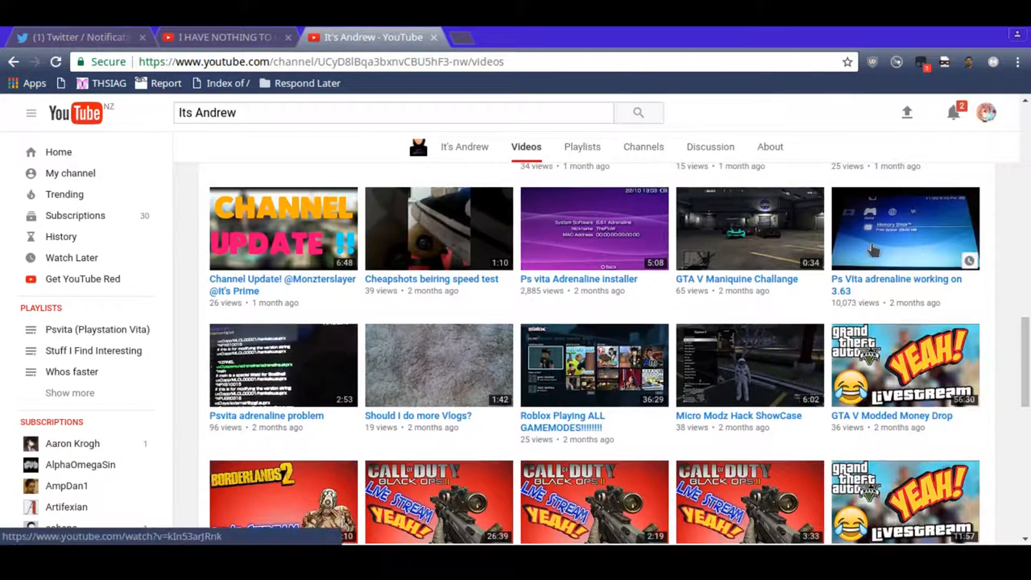
{"action": "mouse_move", "coordinate": [857, 264]}
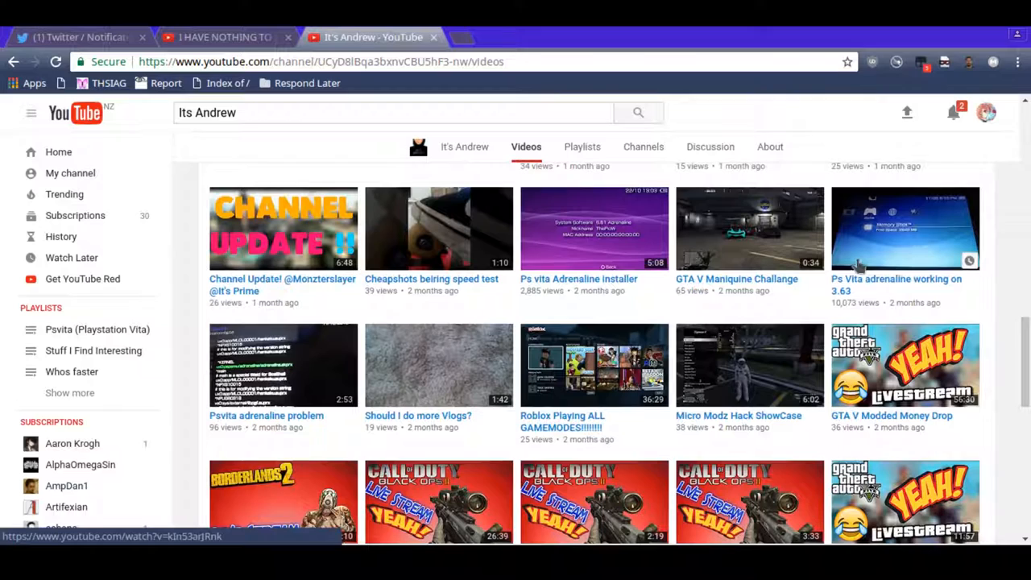
{"action": "mouse_move", "coordinate": [954, 238]}
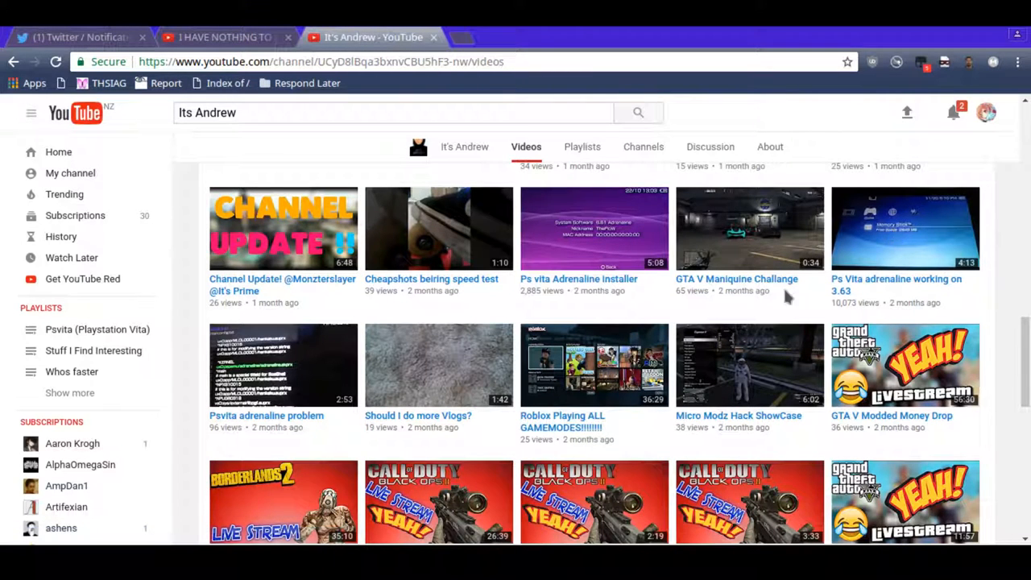
{"action": "mouse_move", "coordinate": [749, 277]}
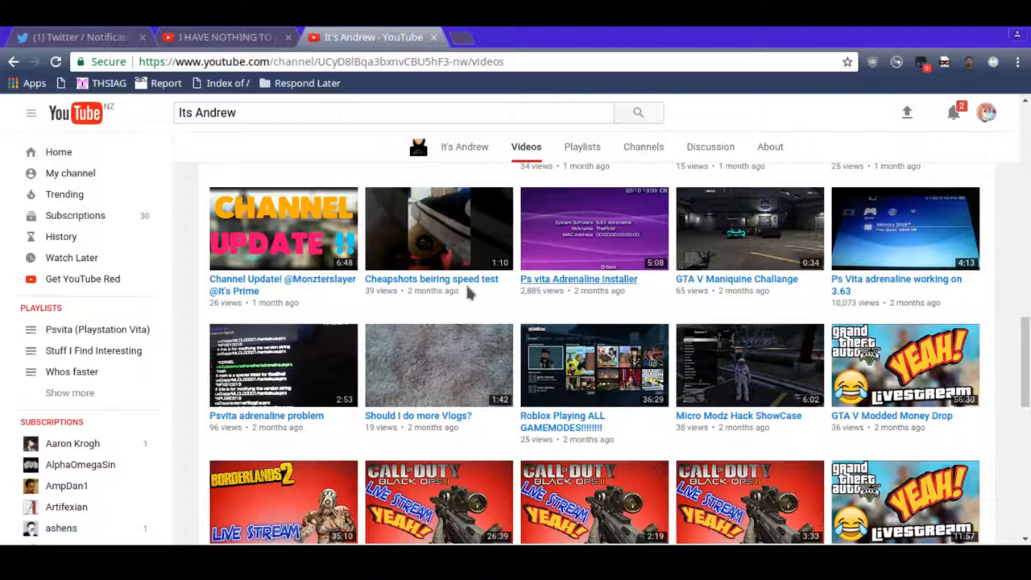
Find and open the 'Ps vita Adrenaline installer' video among the uploads
{"action": "scroll", "scroll_direction": "down", "scroll_amount": 3}
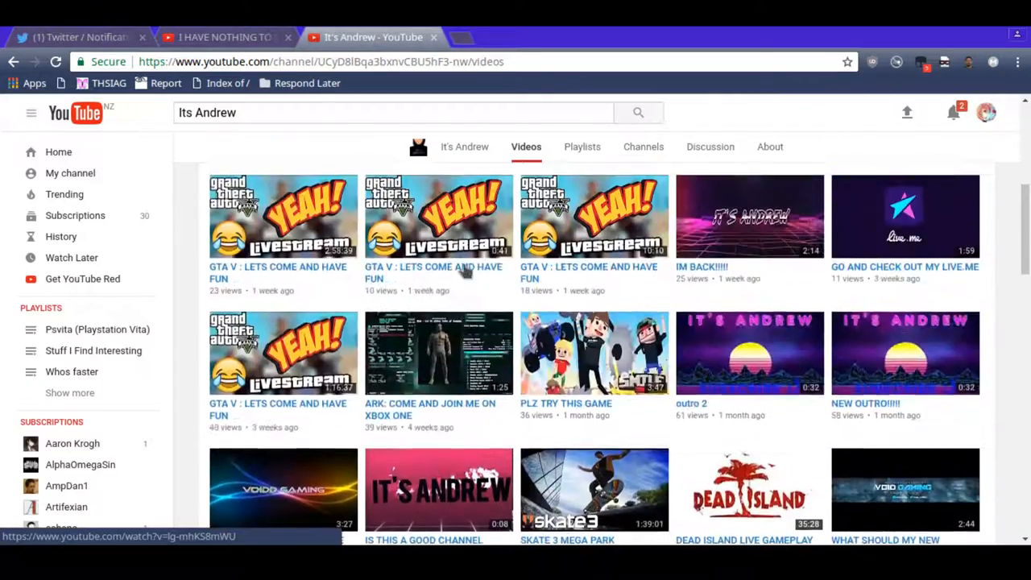
{"action": "scroll", "scroll_direction": "down", "scroll_amount": 3}
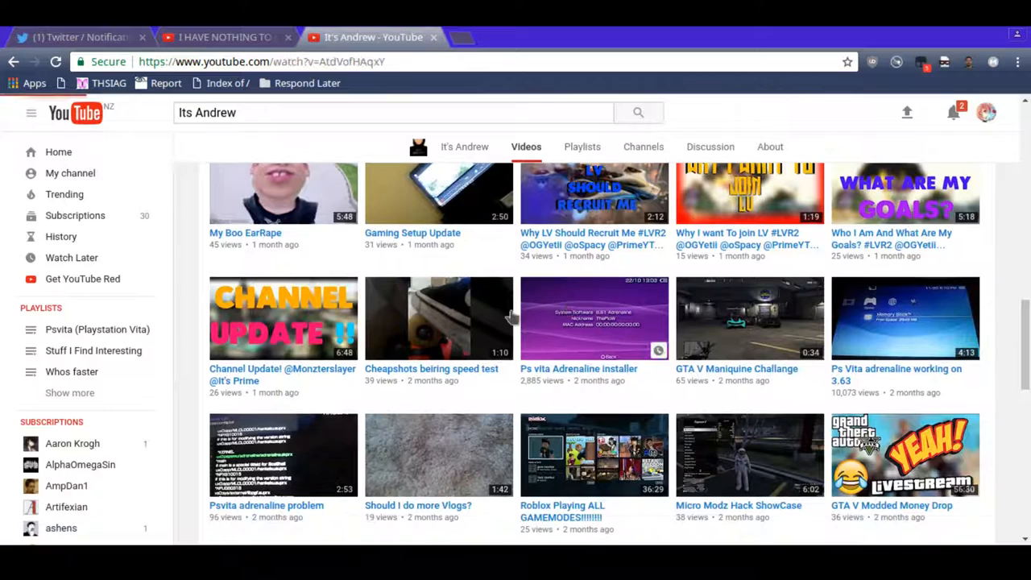
{"action": "left_click", "coordinate": [594, 317]}
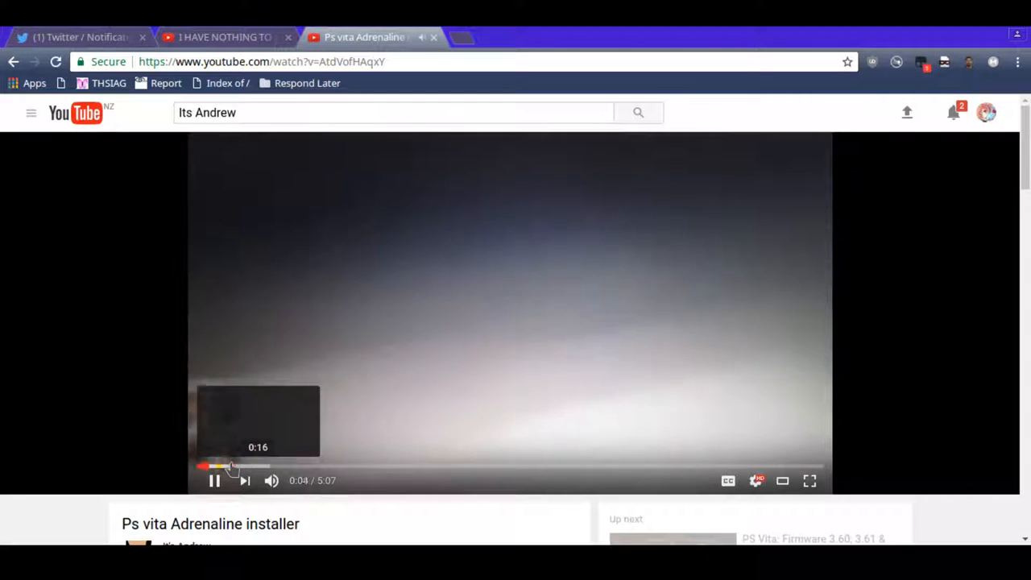
Skip to near 4:00 of the installer video, then return to the channel's Videos page
{"action": "left_click", "coordinate": [242, 467]}
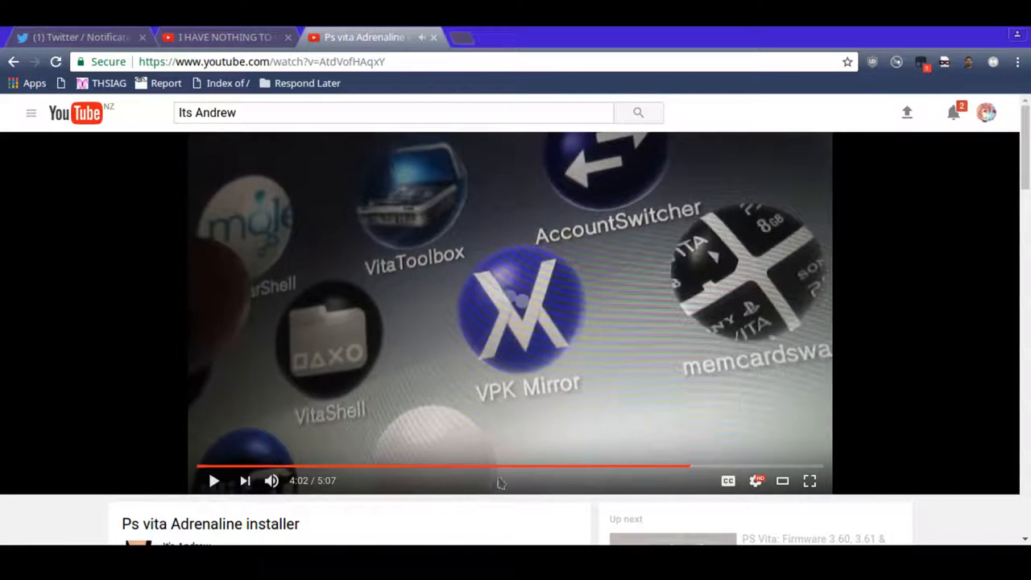
{"action": "scroll", "scroll_direction": "down", "scroll_amount": 3}
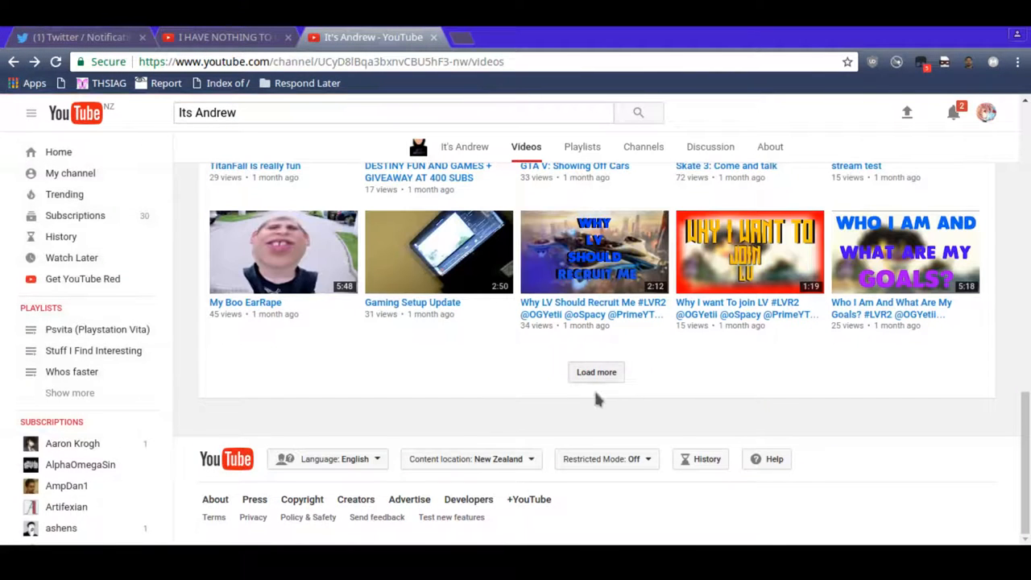
{"action": "left_click", "coordinate": [596, 370]}
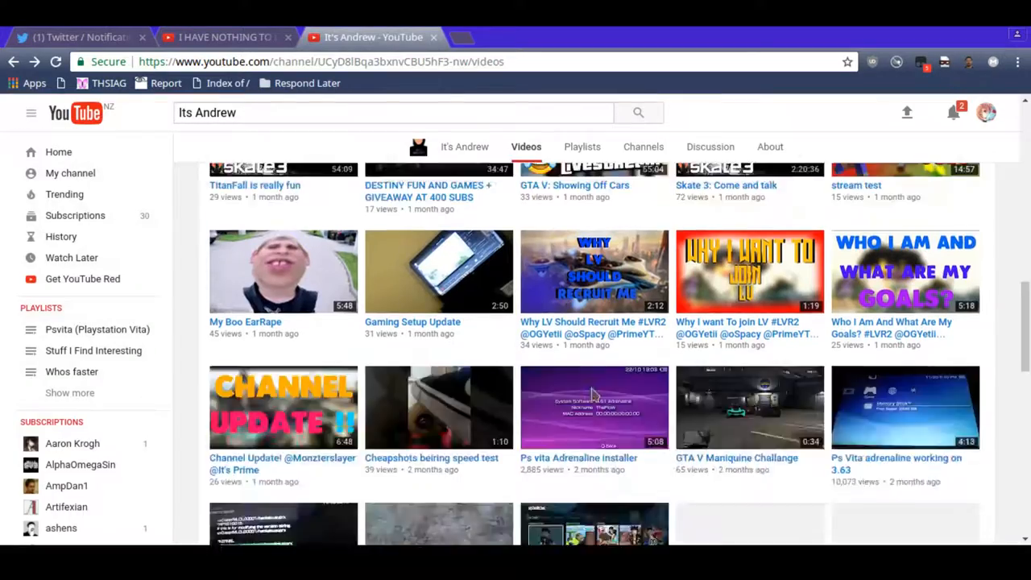
Browse through the channel's older uploads in the Videos grid
{"action": "scroll", "scroll_direction": "down", "scroll_amount": 3}
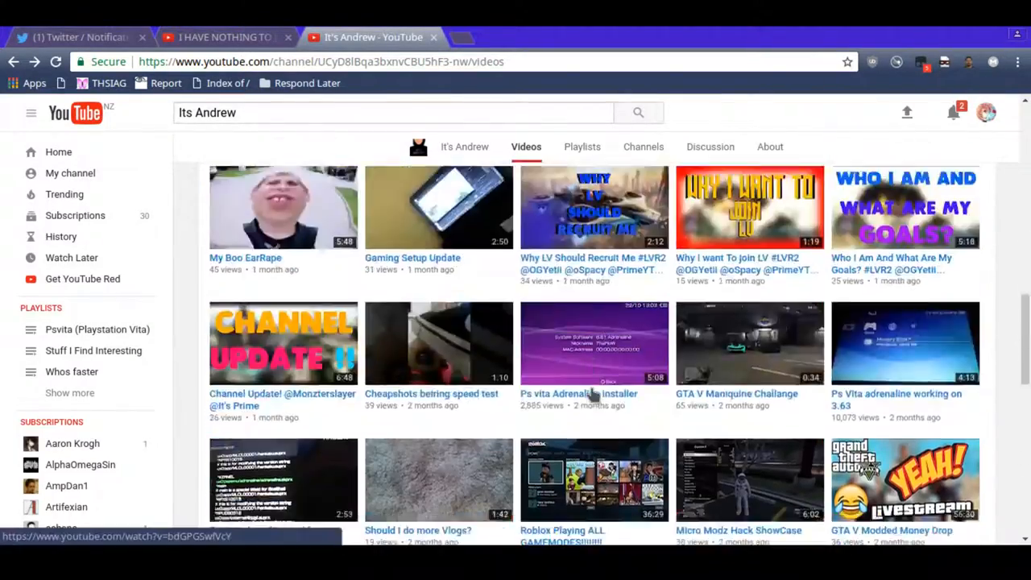
{"action": "scroll", "scroll_direction": "down", "scroll_amount": 3}
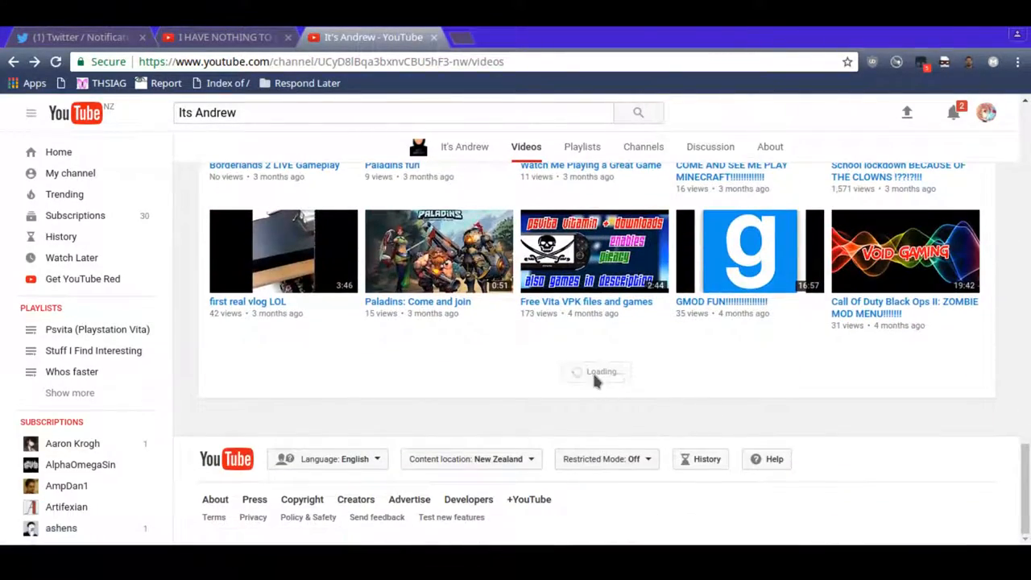
{"action": "scroll", "scroll_direction": "down", "scroll_amount": 3}
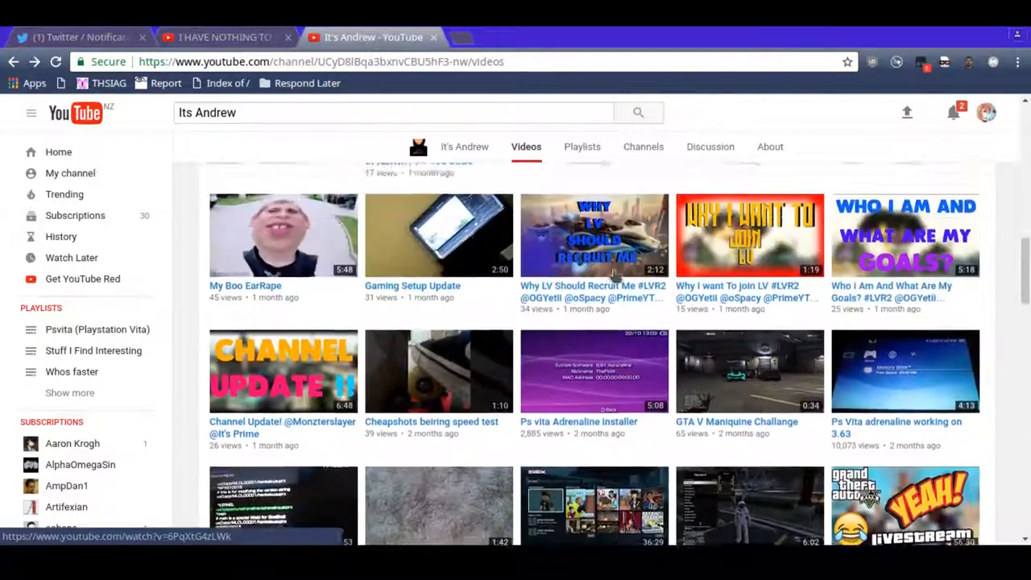
{"action": "scroll", "scroll_direction": "down", "scroll_amount": 3}
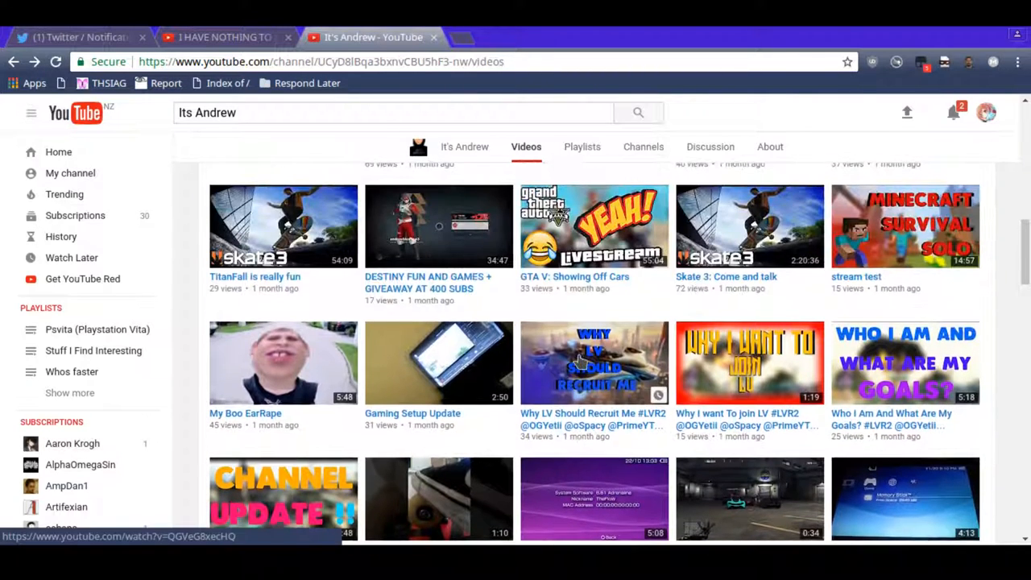
{"action": "scroll", "scroll_direction": "down", "scroll_amount": 3}
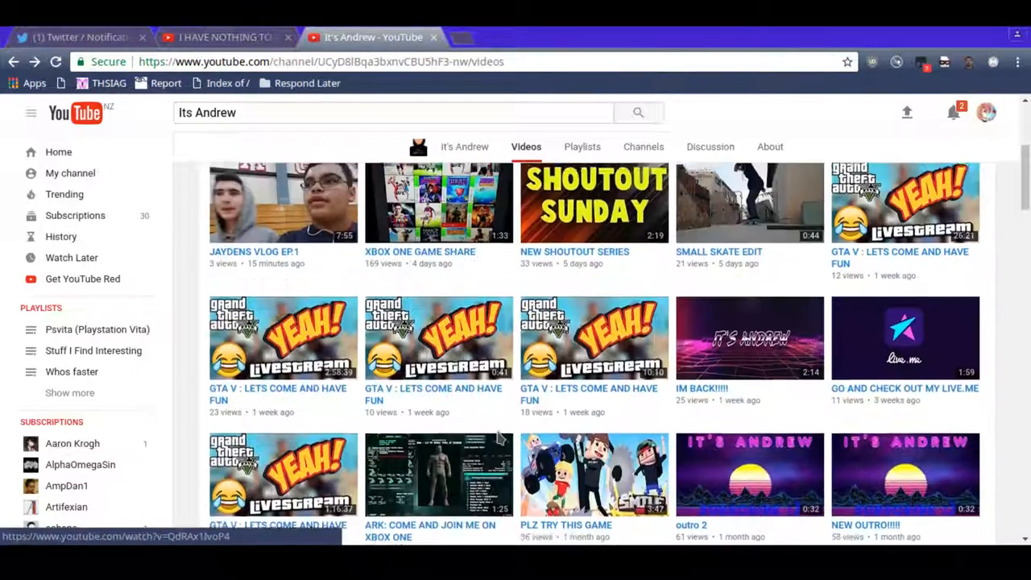
{"action": "scroll", "scroll_direction": "down", "scroll_amount": 3}
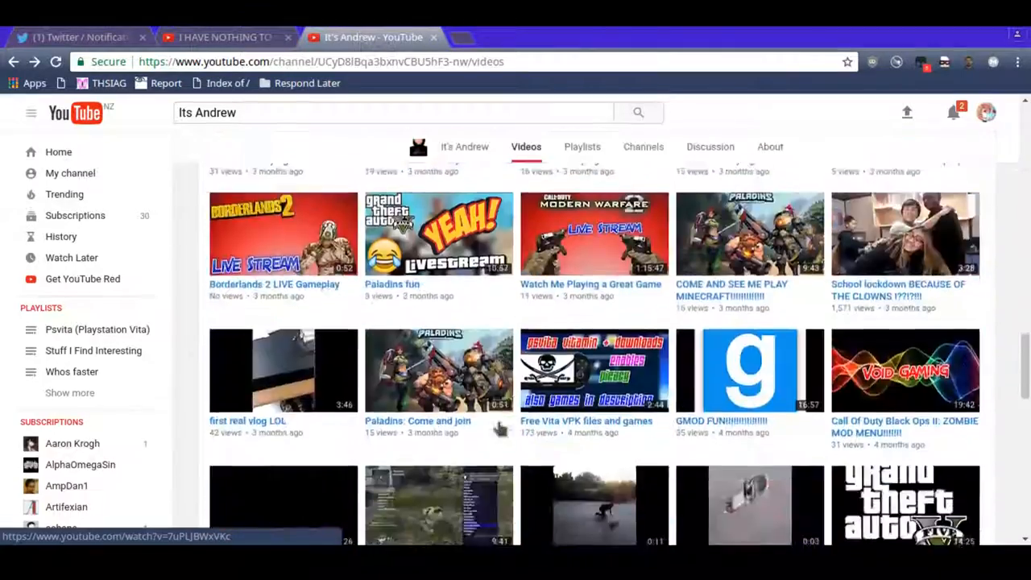
{"action": "scroll", "scroll_direction": "down", "scroll_amount": 3}
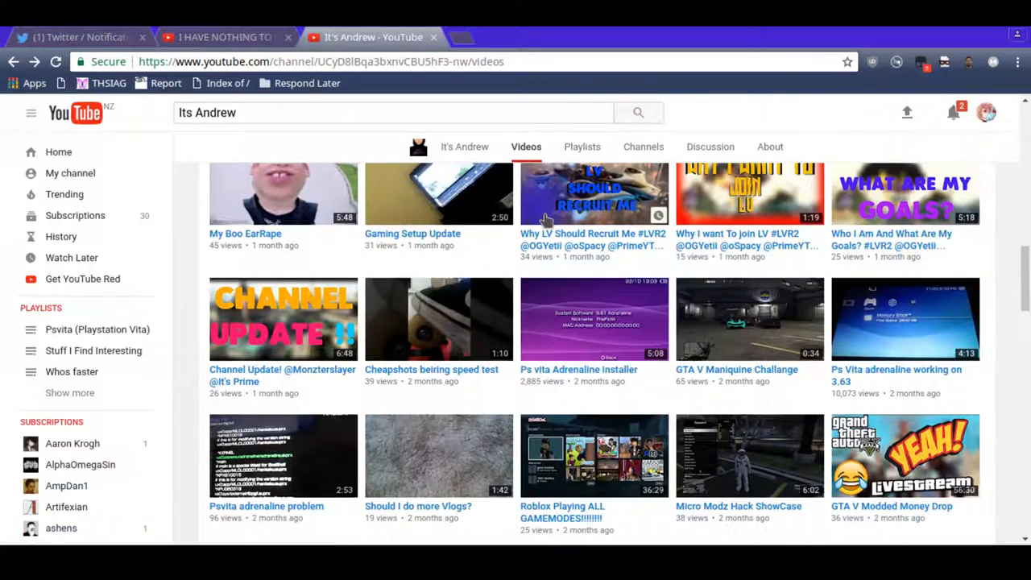
{"action": "scroll", "scroll_direction": "down", "scroll_amount": 3}
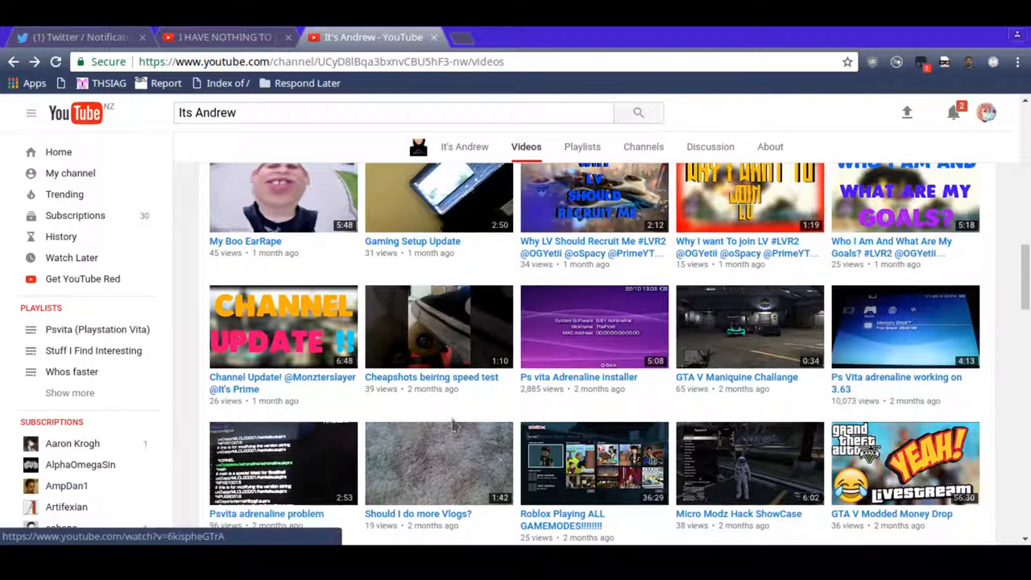
{"action": "mouse_move", "coordinate": [905, 112]}
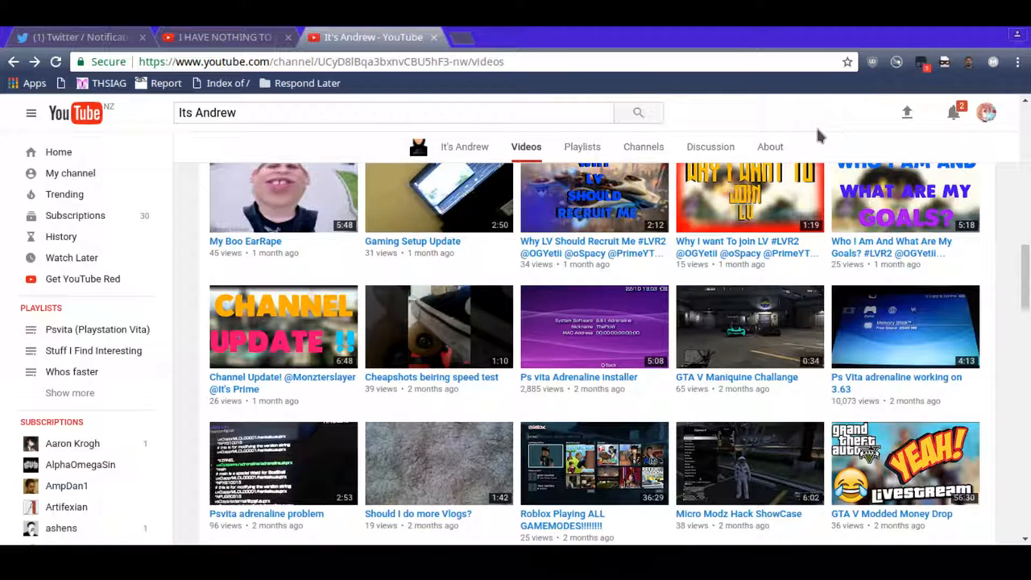
{"action": "mouse_move", "coordinate": [502, 383]}
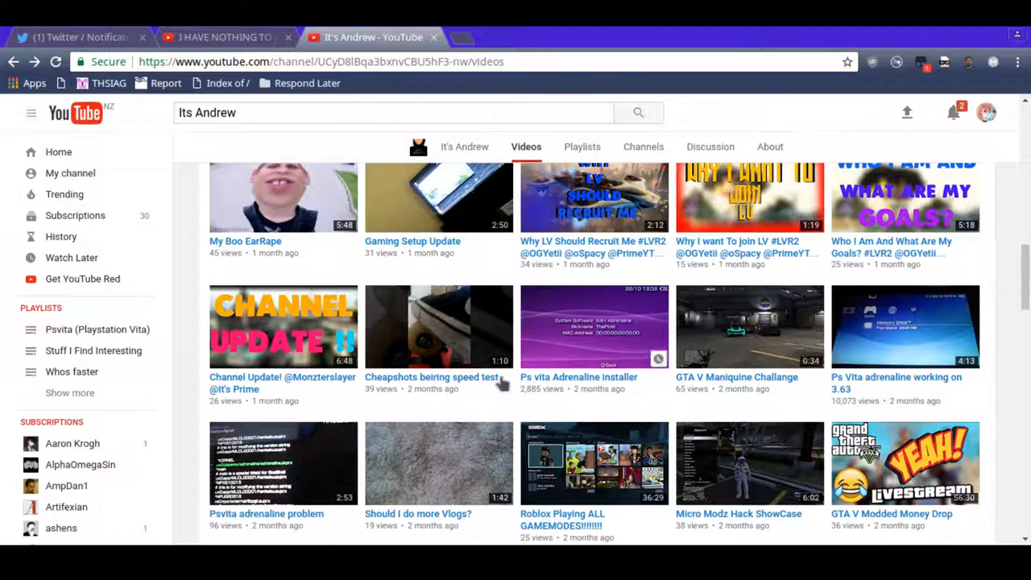